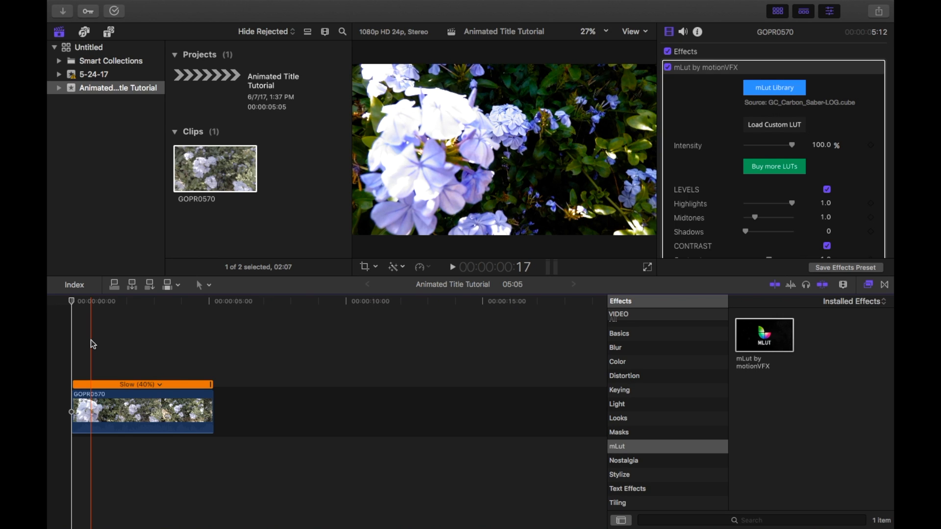
Step: Browse the Titles and Generators sidebar to pick a Basic Title for the flower clip
left_click(109, 32)
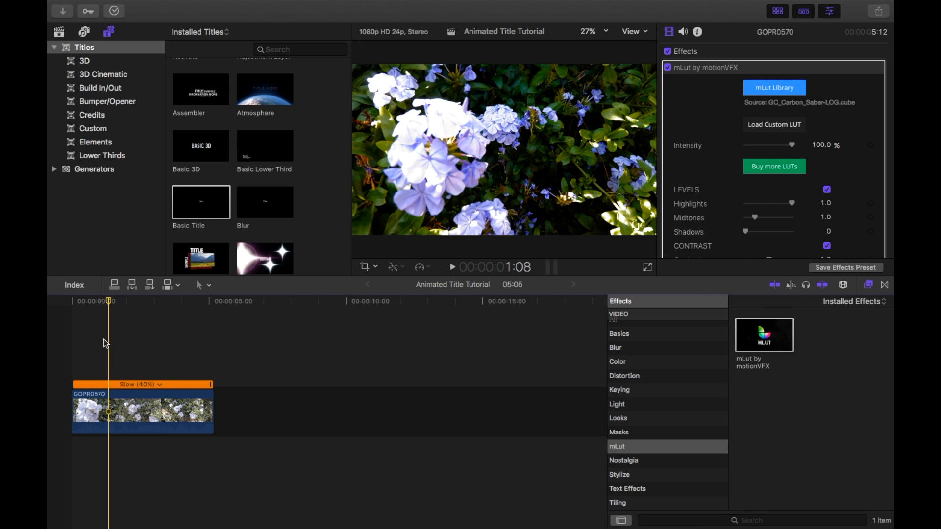
mouse_move(150, 258)
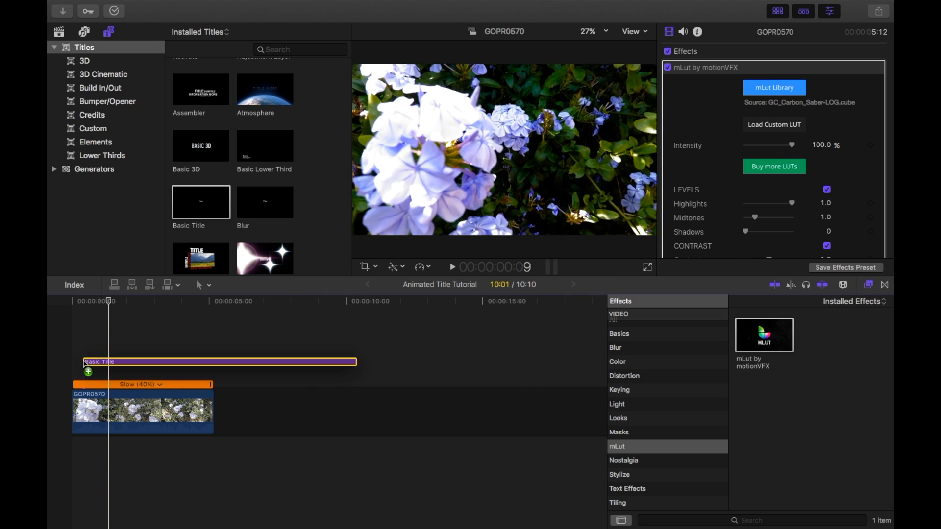
Step: Select the trimmed Basic Title above the clip to show its Text inspector
left_click(216, 362)
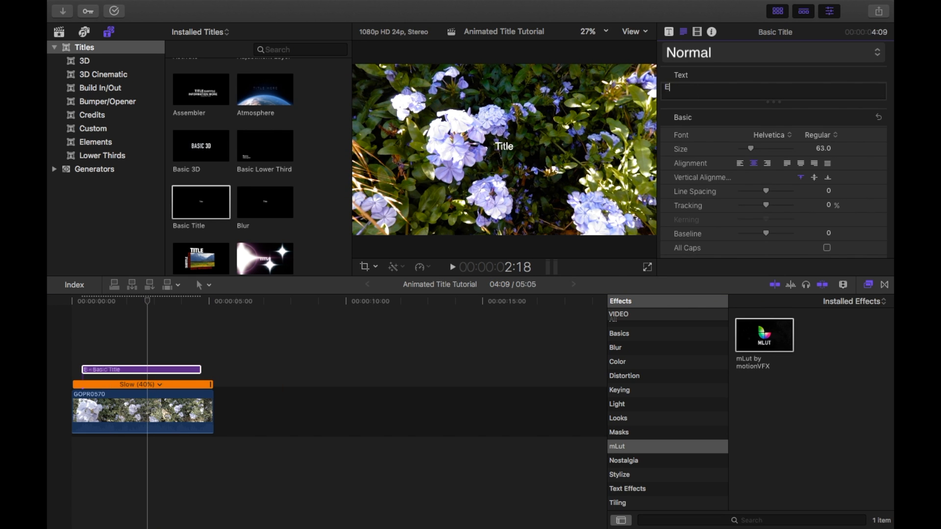
Step: Enter 'Easy title' as the text in DIN Condensed Bold, size 288, tracking 6%, All Caps
type("Easy ti")
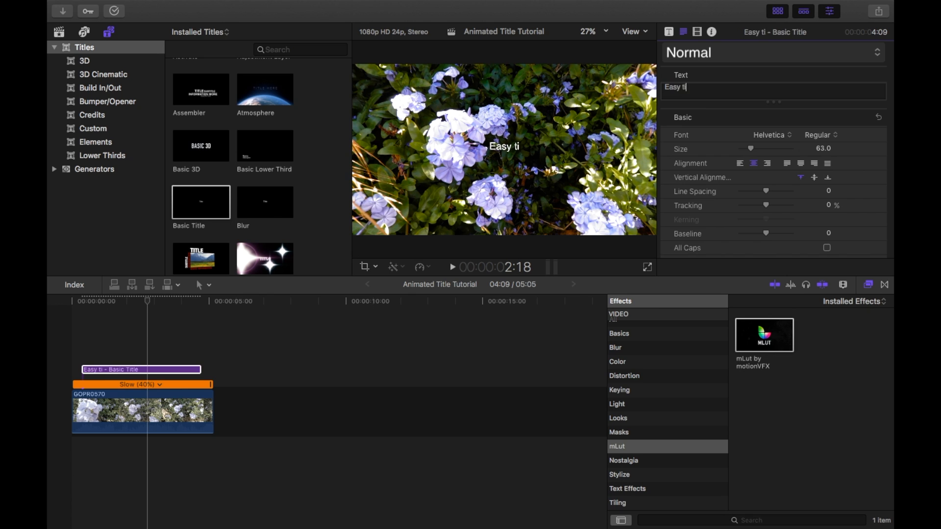
type("t")
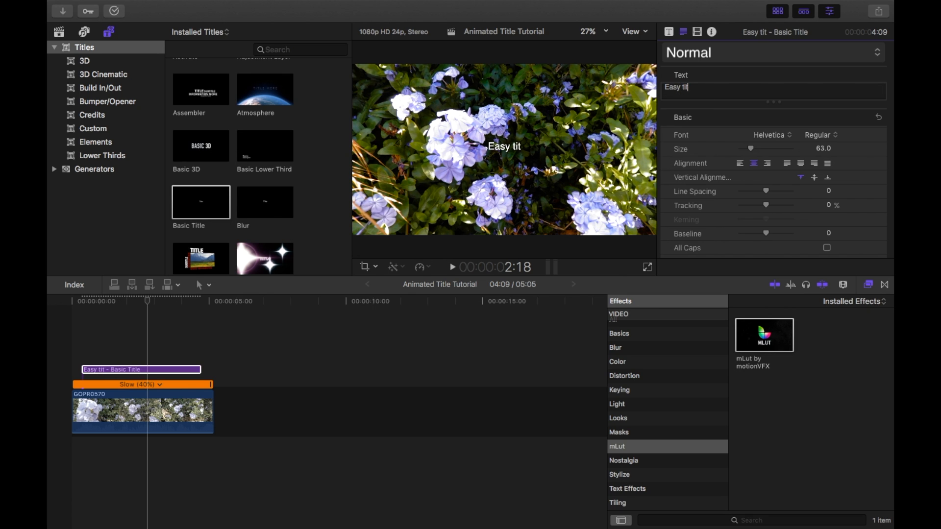
type("le")
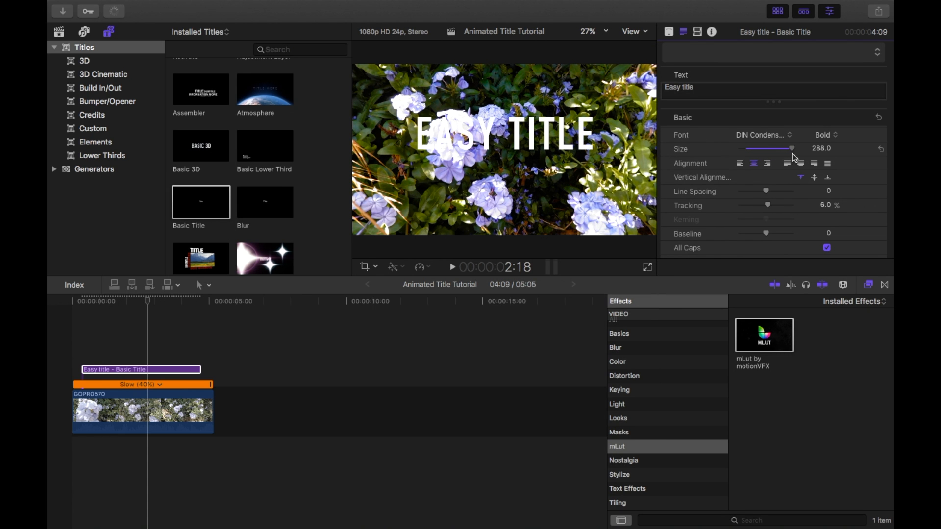
left_click(570, 153)
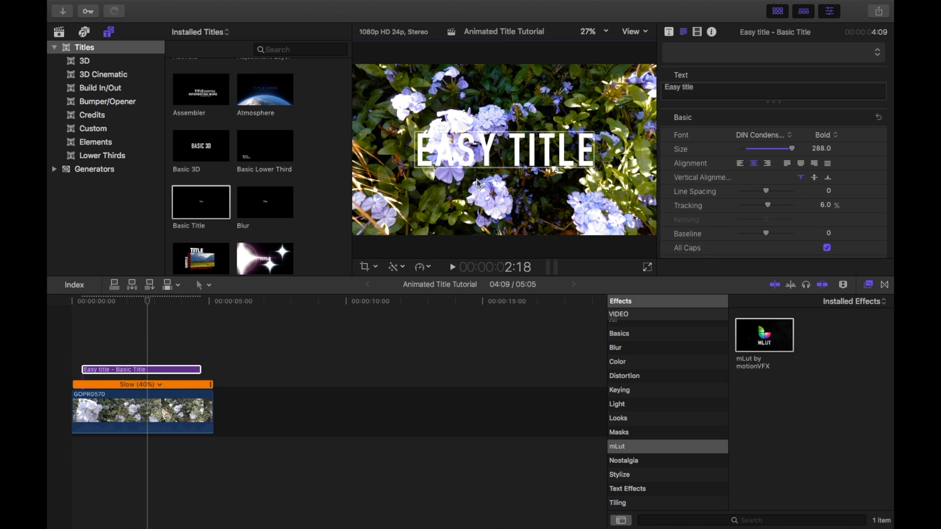
Step: Save the title's format attributes as a text style preset named 'CONDENSED'
left_click(91, 330)
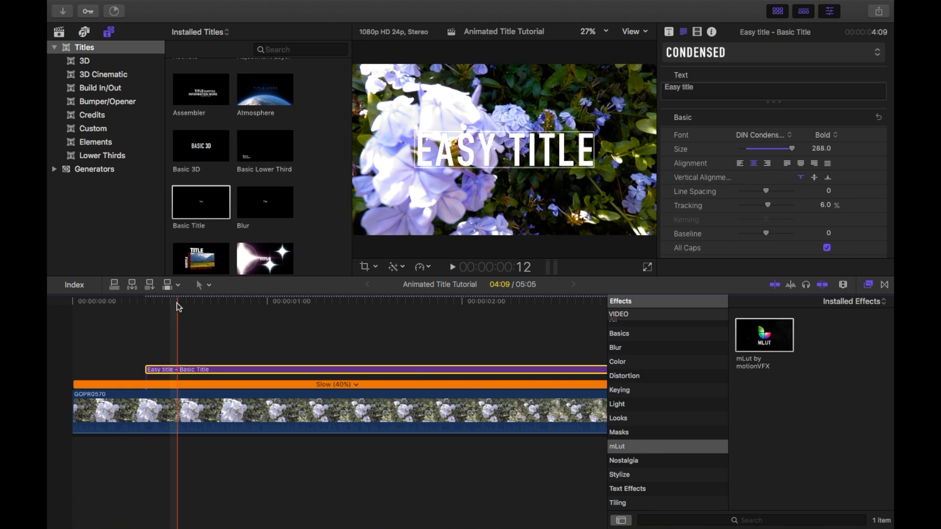
Step: Blade the title's opening into single-frame pieces at successive frame boundaries
left_click(151, 301)
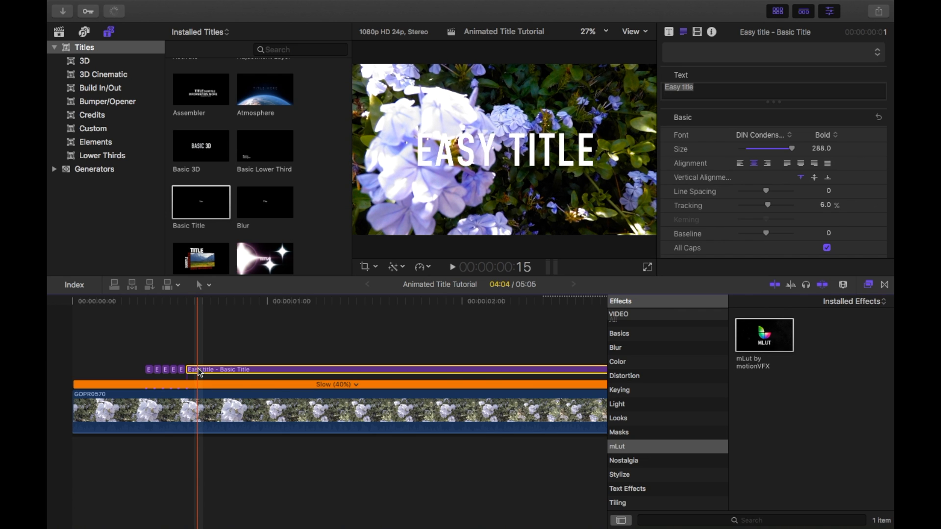
left_click(203, 370)
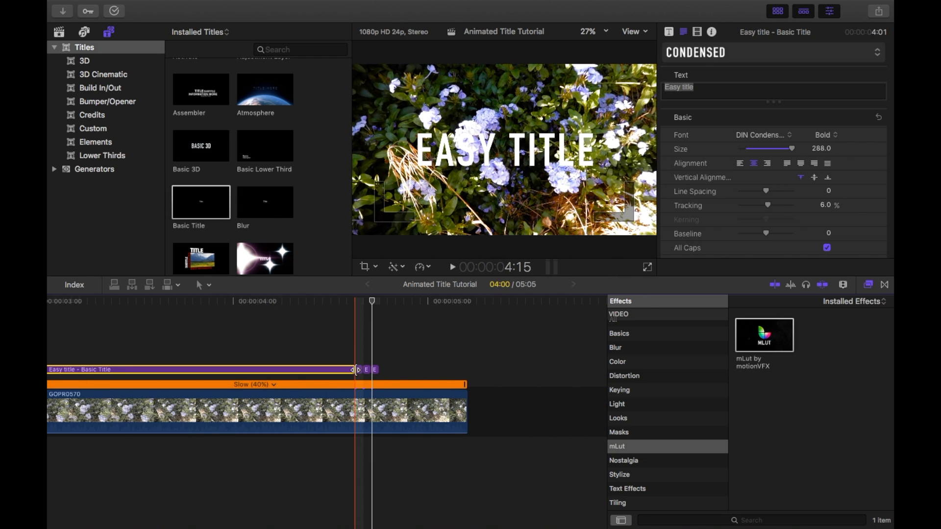
Step: Blade a final frame near the title's end and disable one end piece with V
left_click(333, 370)
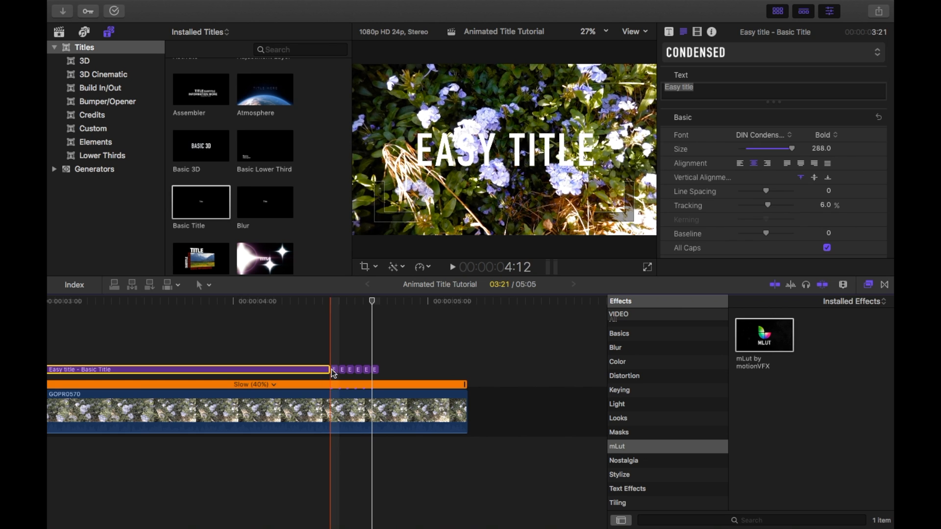
left_click(333, 370)
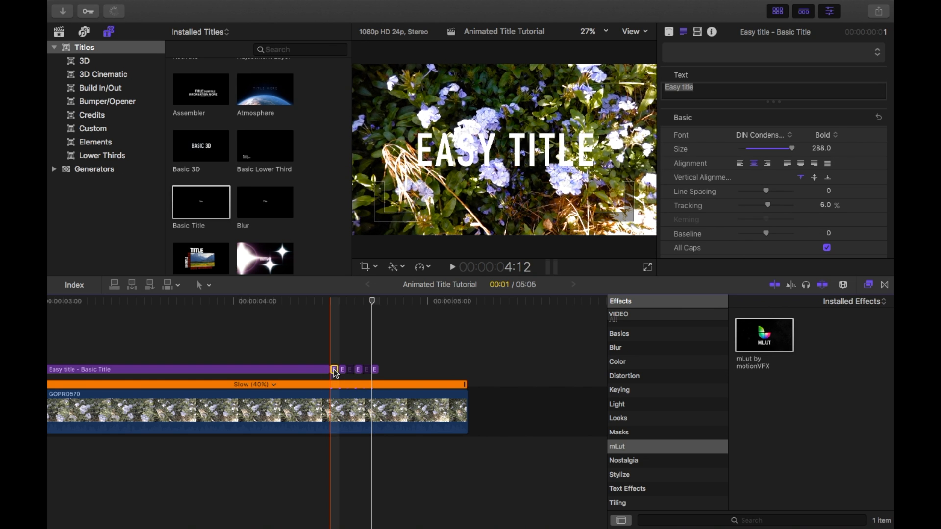